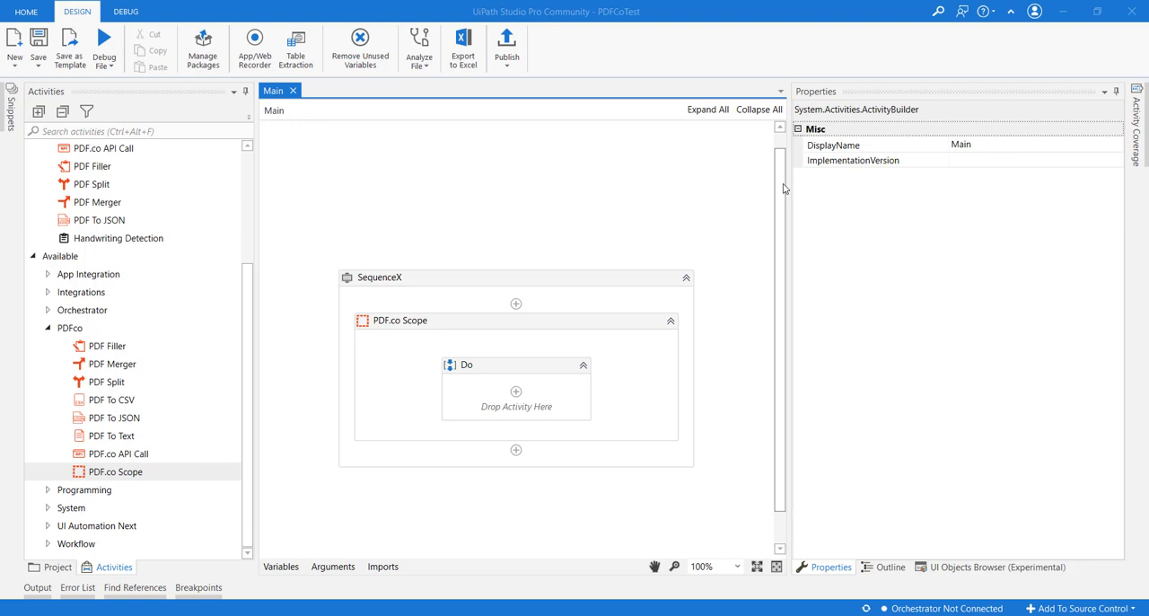
pyautogui.moveTo(255, 169)
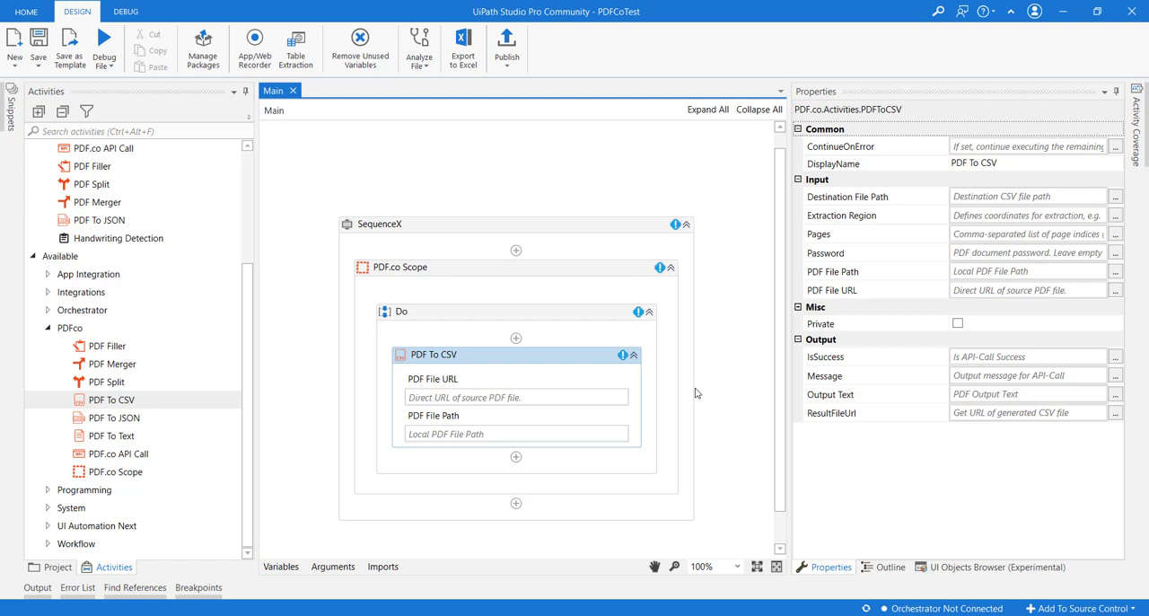
pyautogui.moveTo(515, 413)
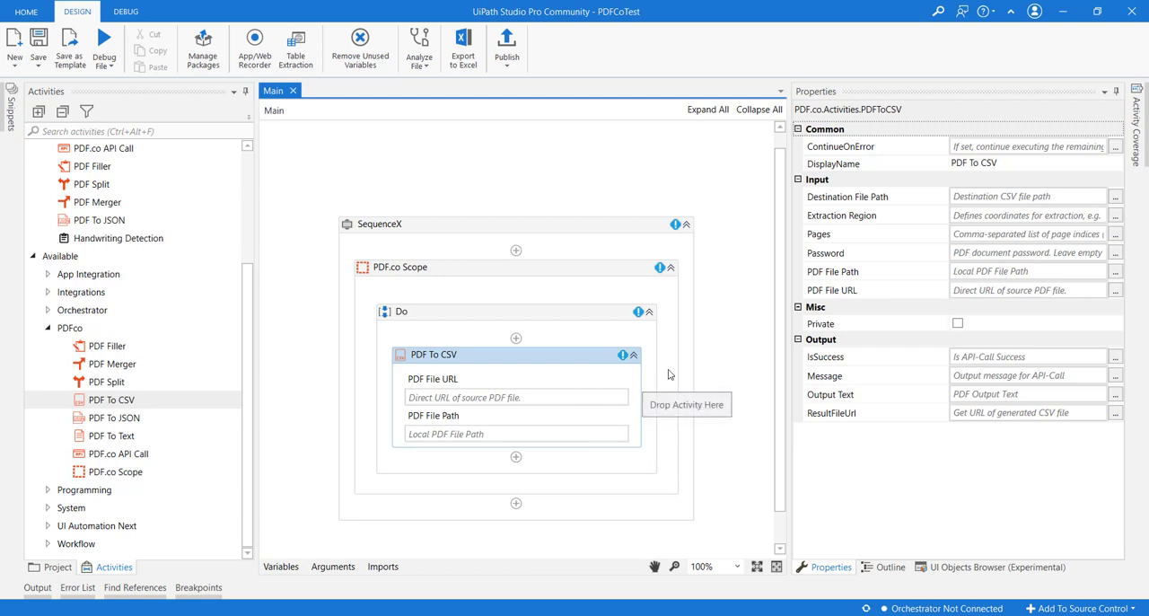
pyautogui.moveTo(894, 219)
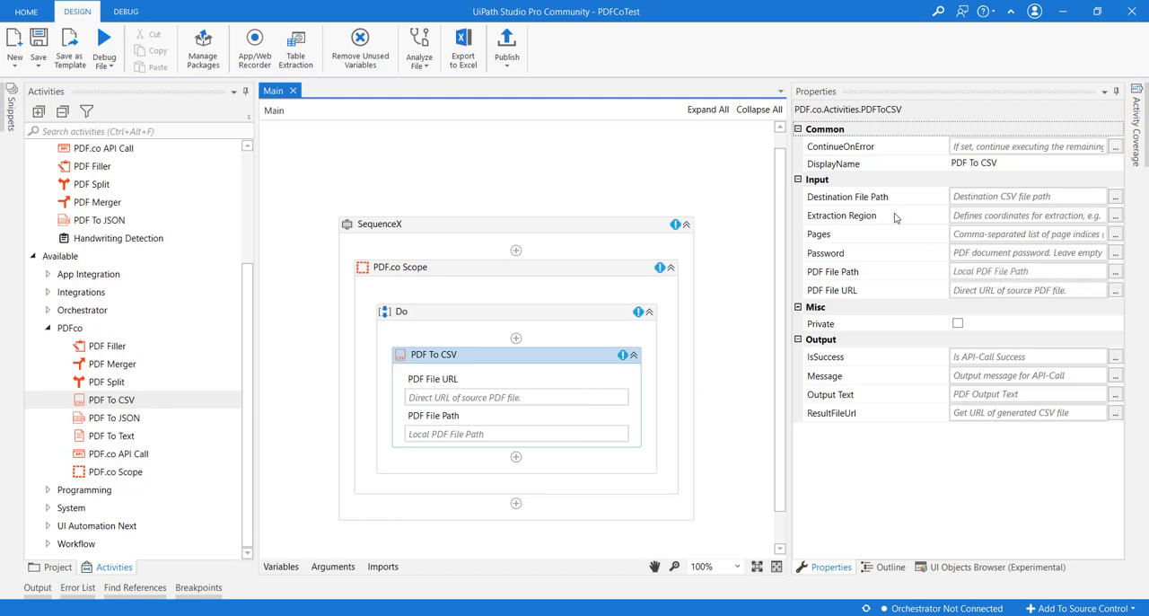
pyautogui.moveTo(907, 255)
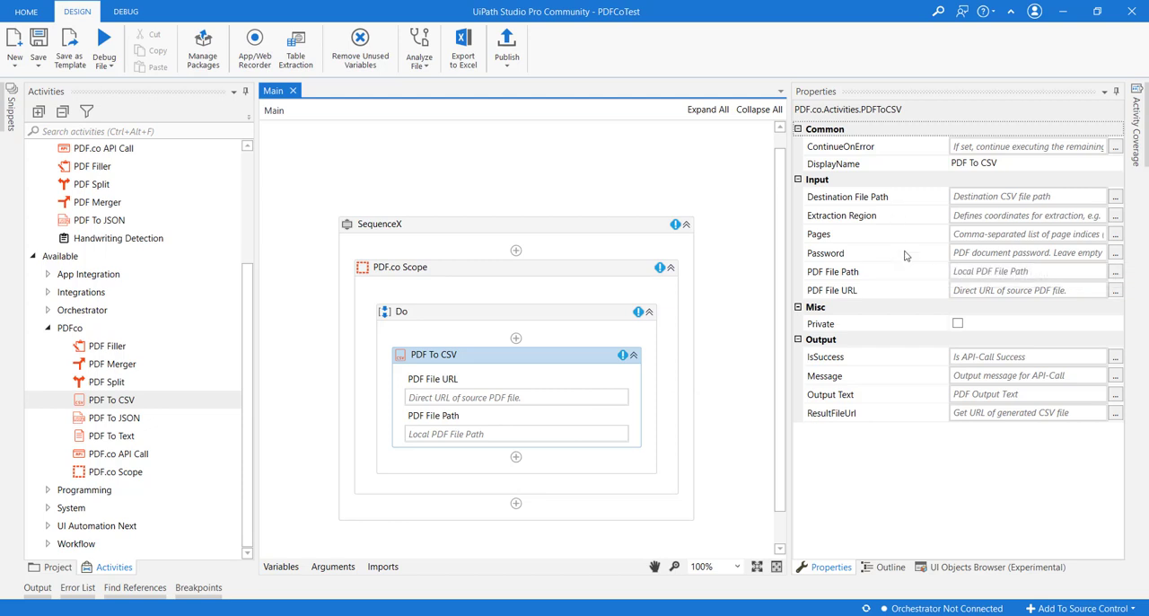
pyautogui.moveTo(910, 212)
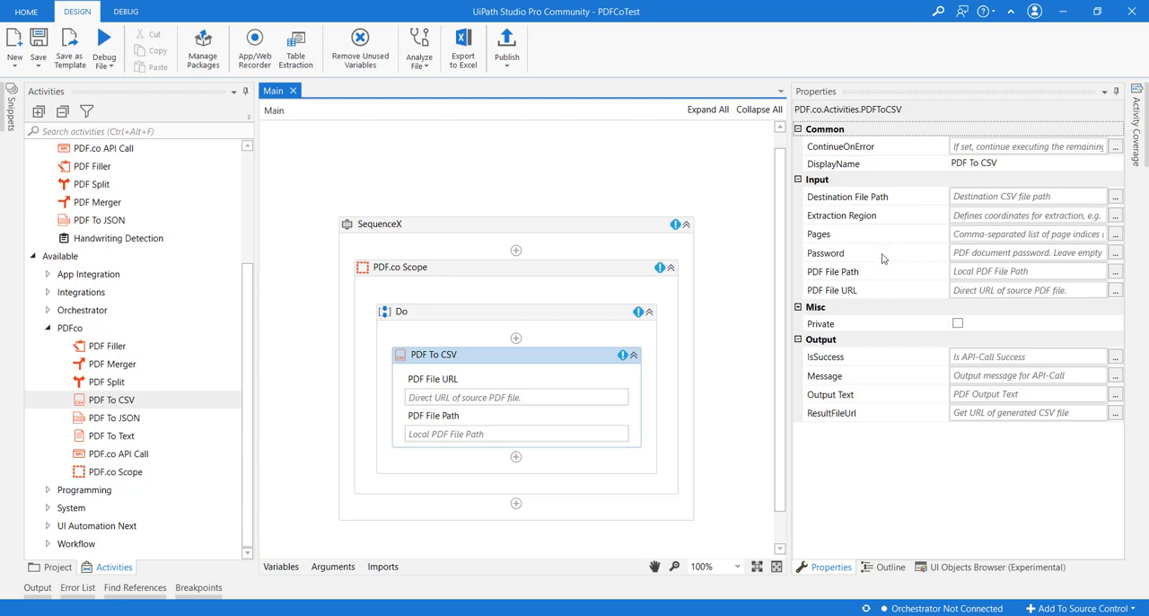
pyautogui.moveTo(948, 226)
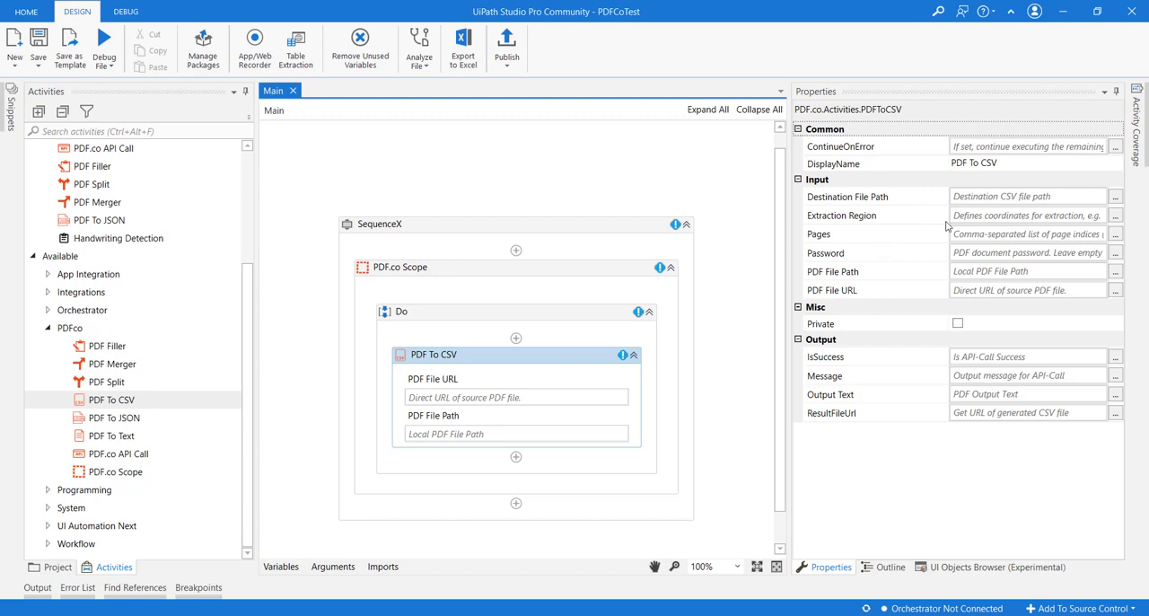
pyautogui.moveTo(1027, 215)
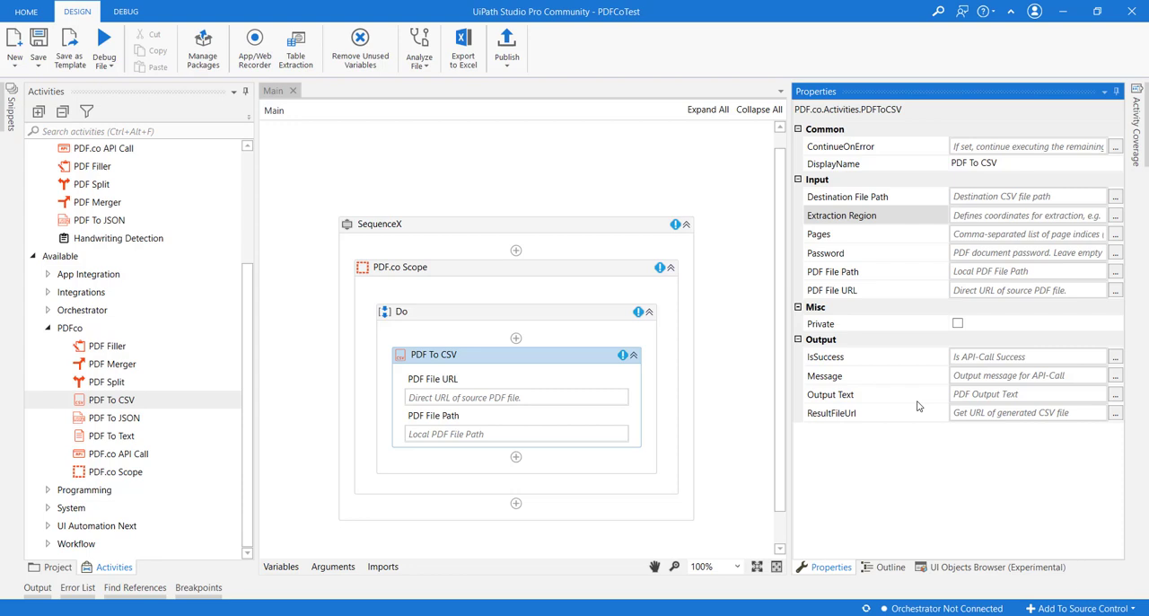
pyautogui.moveTo(984, 395)
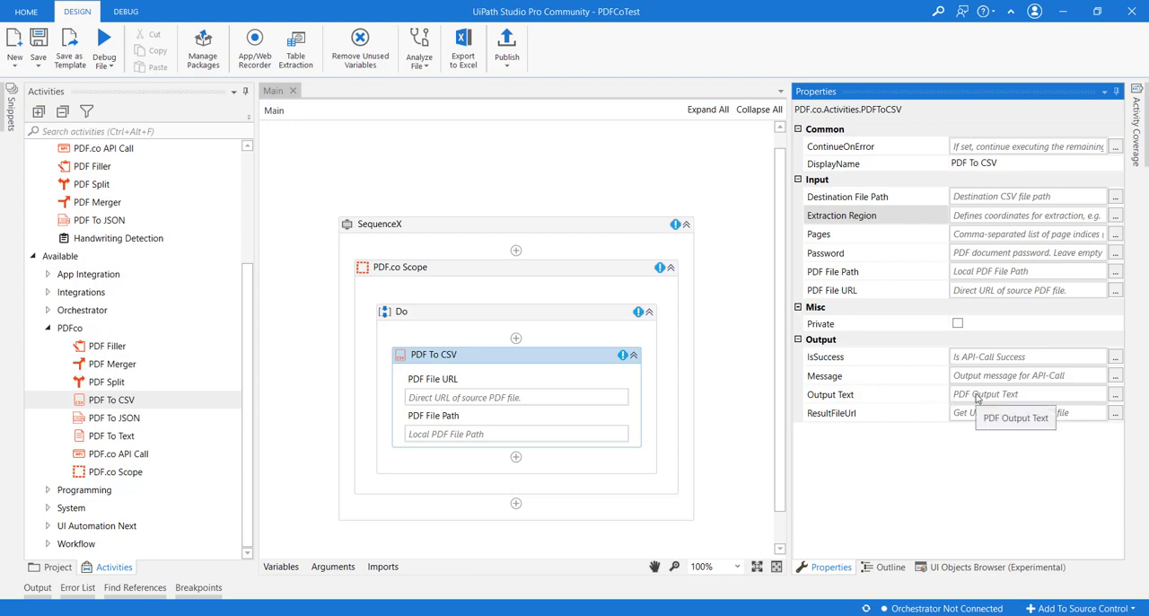
# Browse to the Input folder holding sample.pdf for the PDF To CSV source.
pyautogui.click(1027, 394)
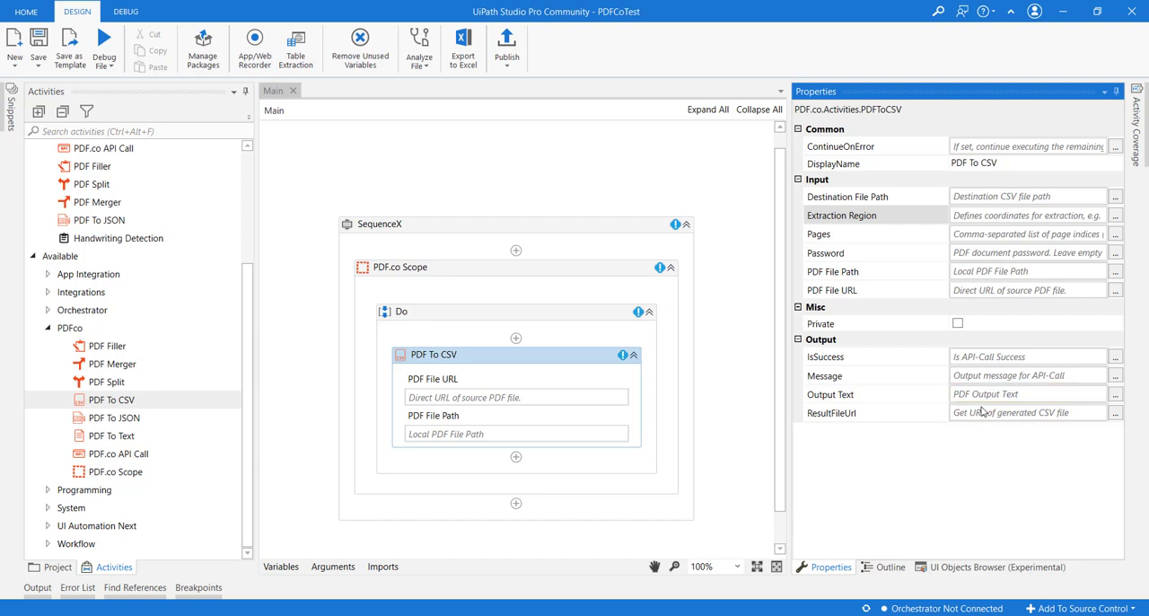
pyautogui.click(1024, 413)
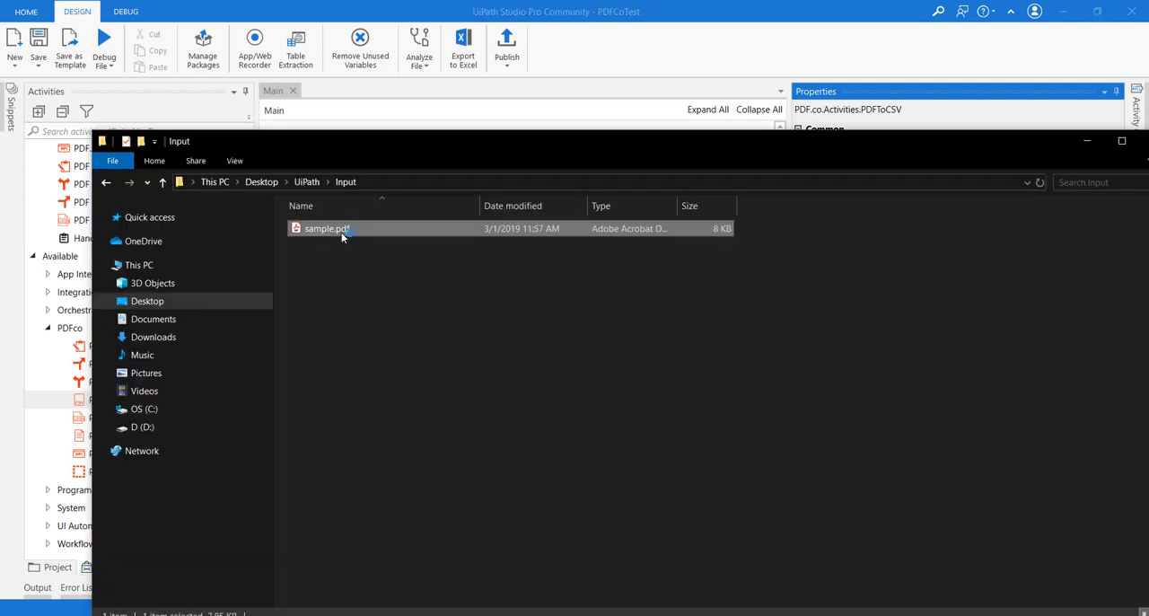
# Preview the sample invoice PDF and reveal its full path in the address bar.
pyautogui.doubleClick(327, 228)
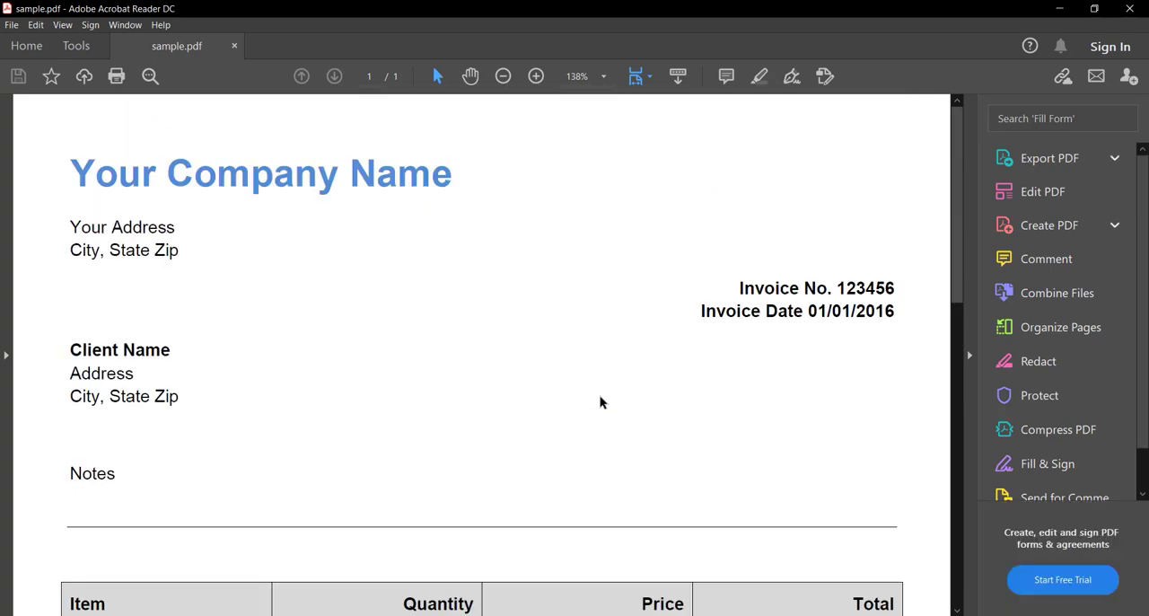
pyautogui.scroll(-3)
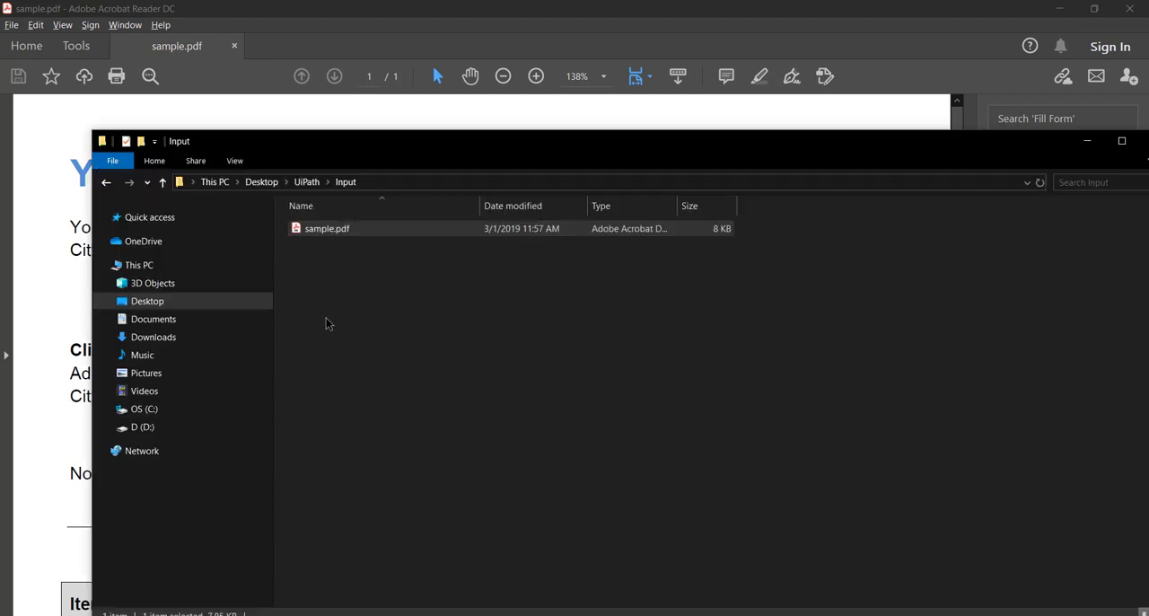
pyautogui.click(601, 181)
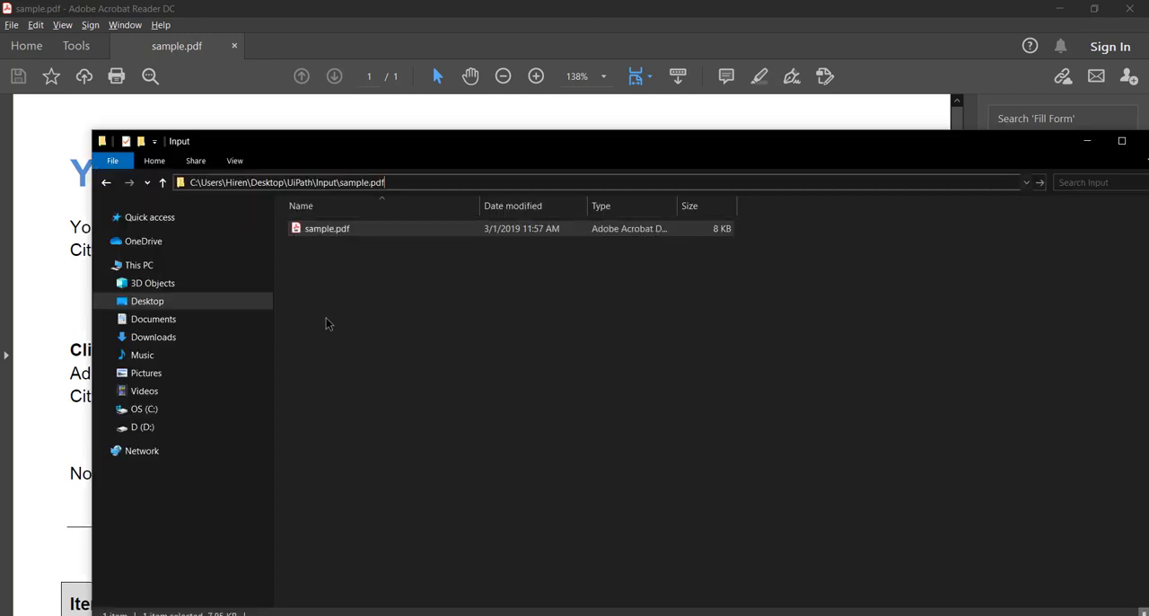
# Set PDF File Path to C:\Users\Hiren\Desktop\UiPath\Input\sample.pdf in the workflow.
pyautogui.press('alt+tab')
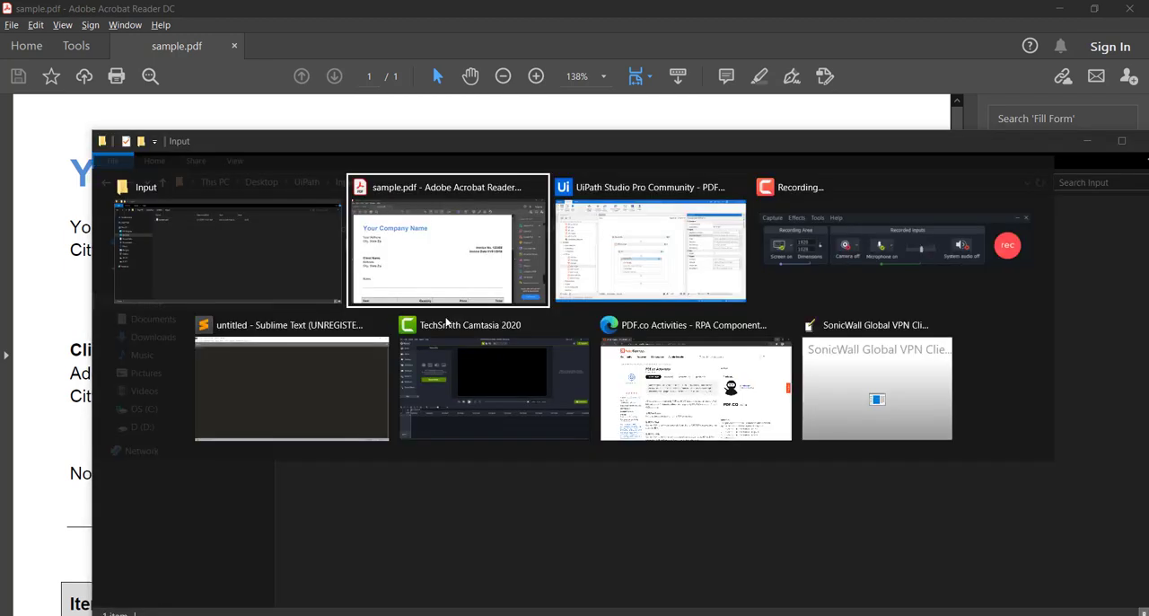
pyautogui.click(650, 187)
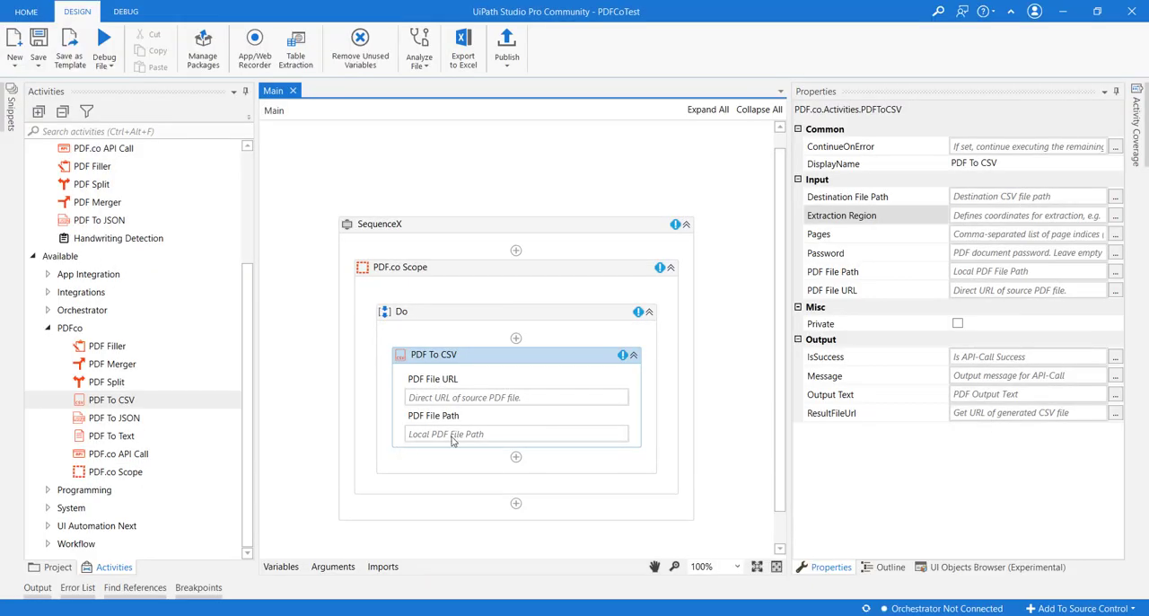
pyautogui.write('"C:\\Users\\Hiren\\Desktop\\UiPath\\Input\\sample.pdf"')
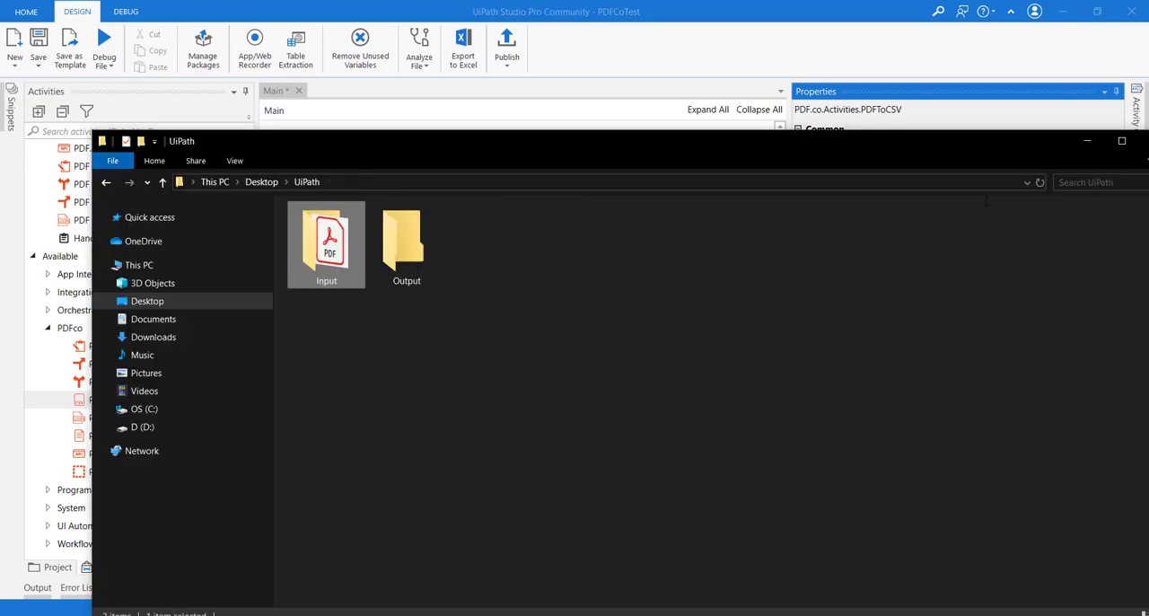
# Point the output to a .csv file in Output and store the result in variable ExtractedCSV.
pyautogui.doubleClick(406, 237)
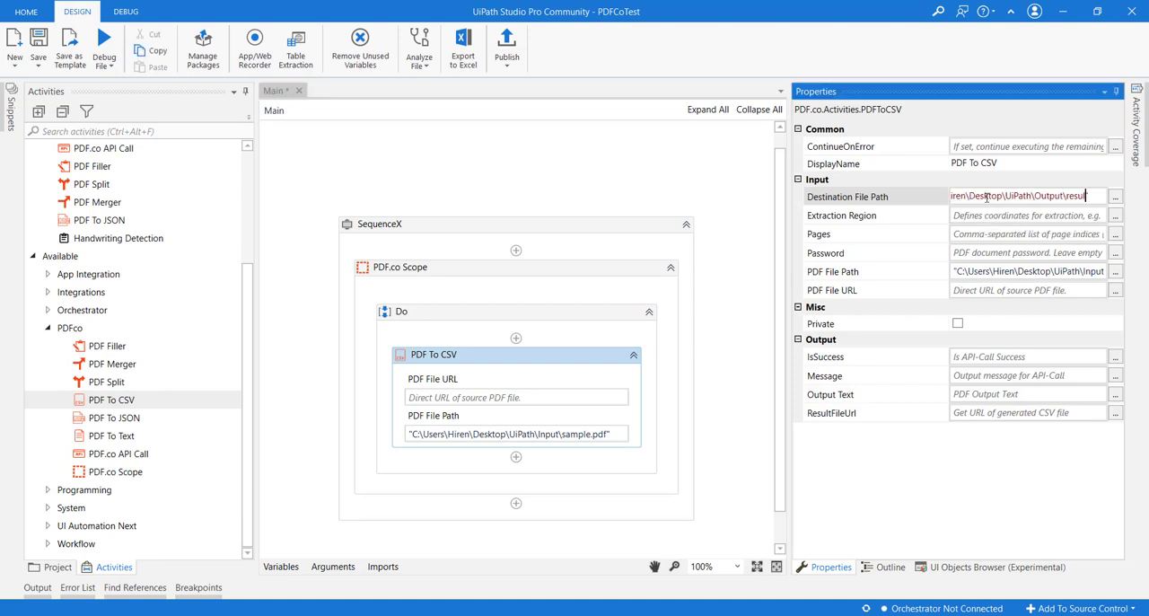
pyautogui.write('.csv')
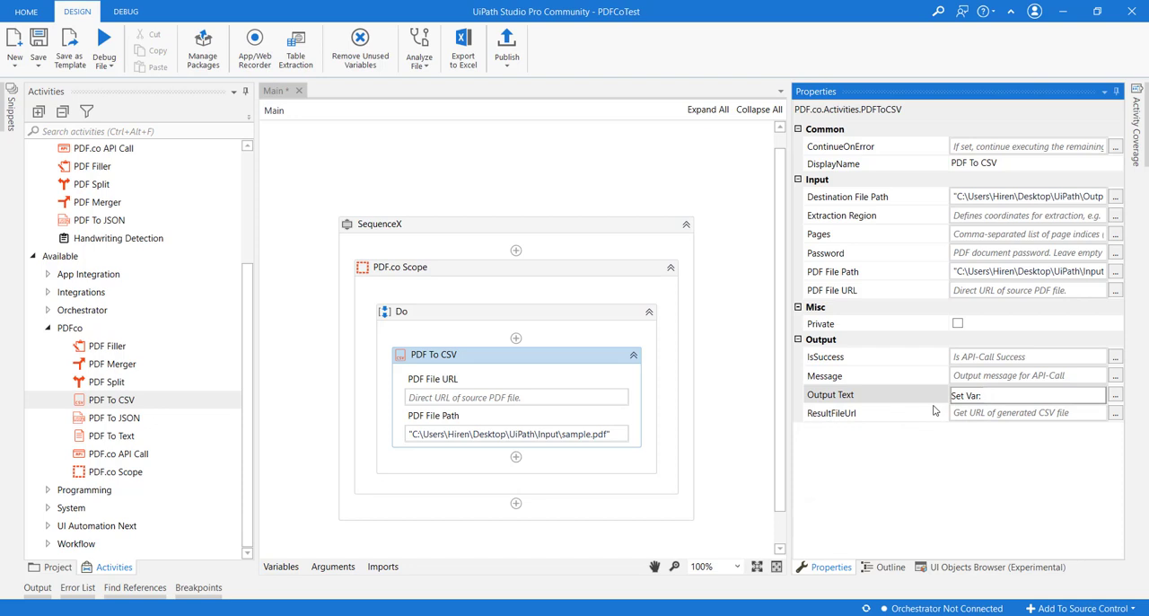
pyautogui.write('E')
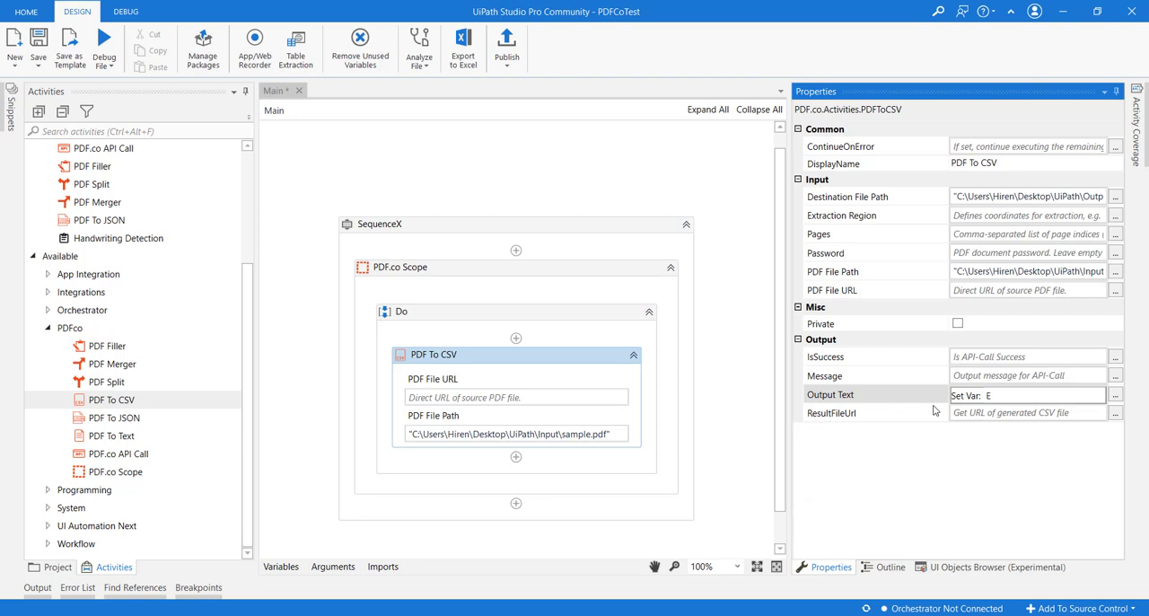
pyautogui.write('xtracted')
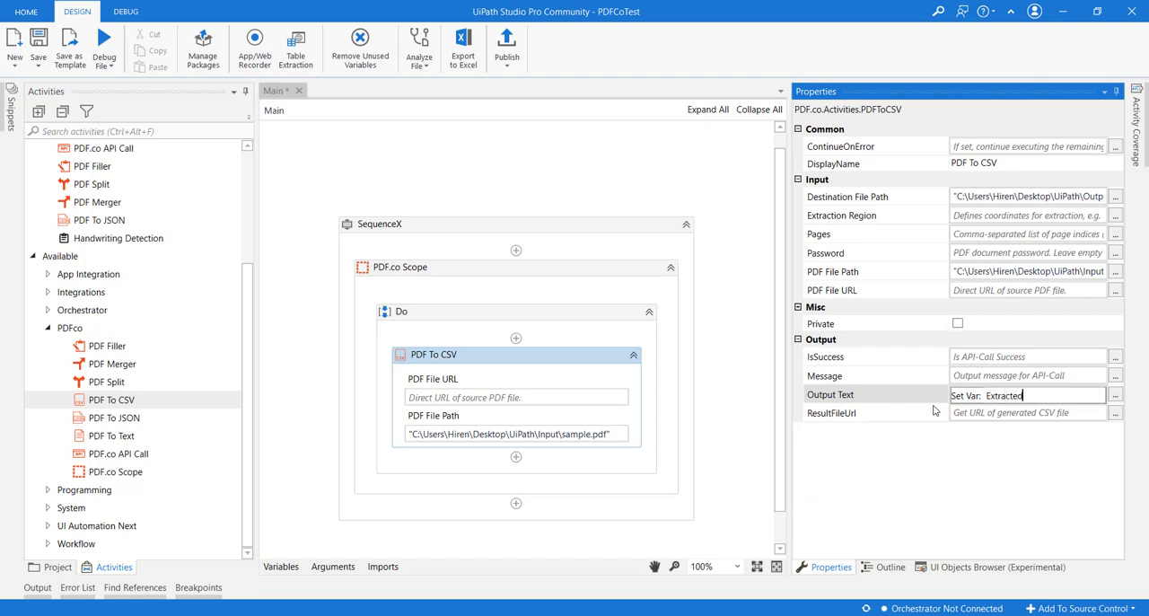
pyautogui.write('ExtractedCSV')
pyautogui.write('messa')
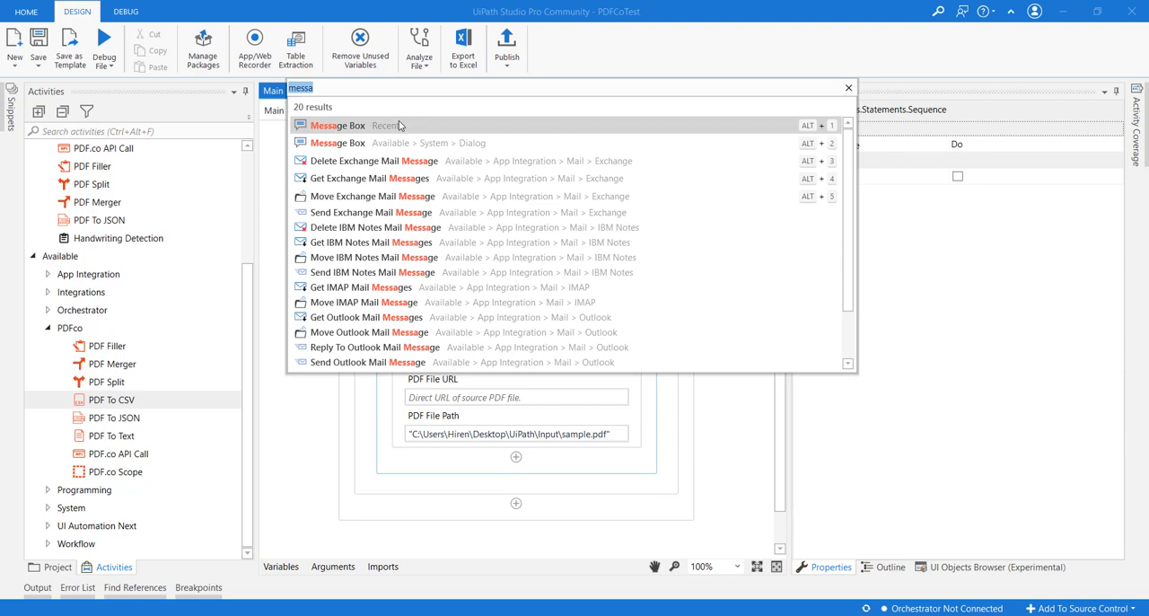
# Add a Message Box after PDF To CSV showing the ExtractedCSV text.
pyautogui.click(345, 126)
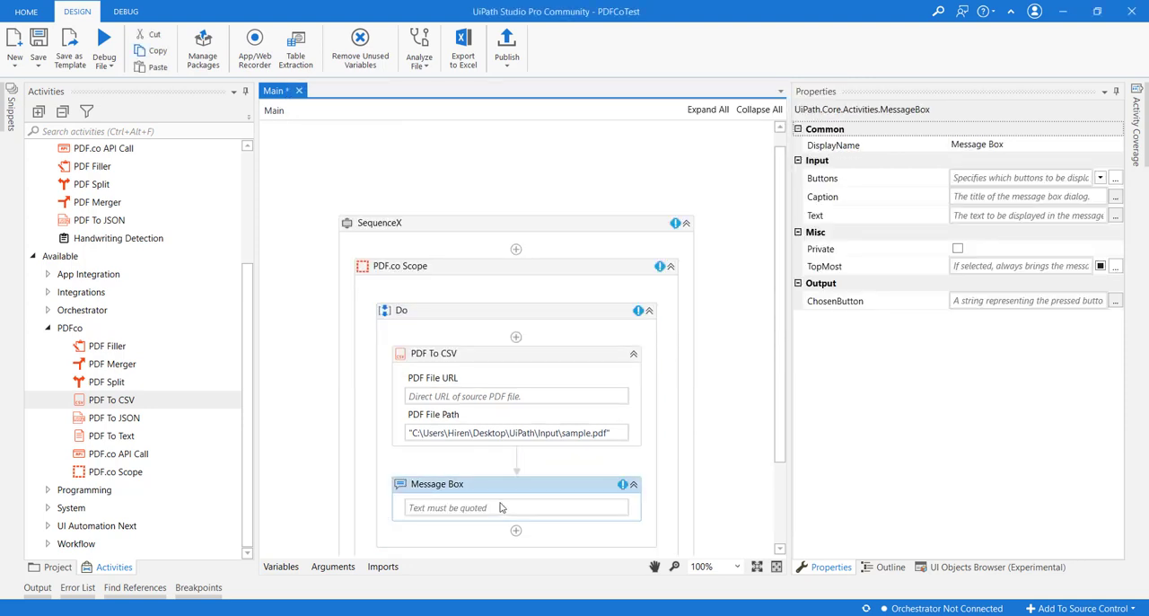
pyautogui.click(503, 506)
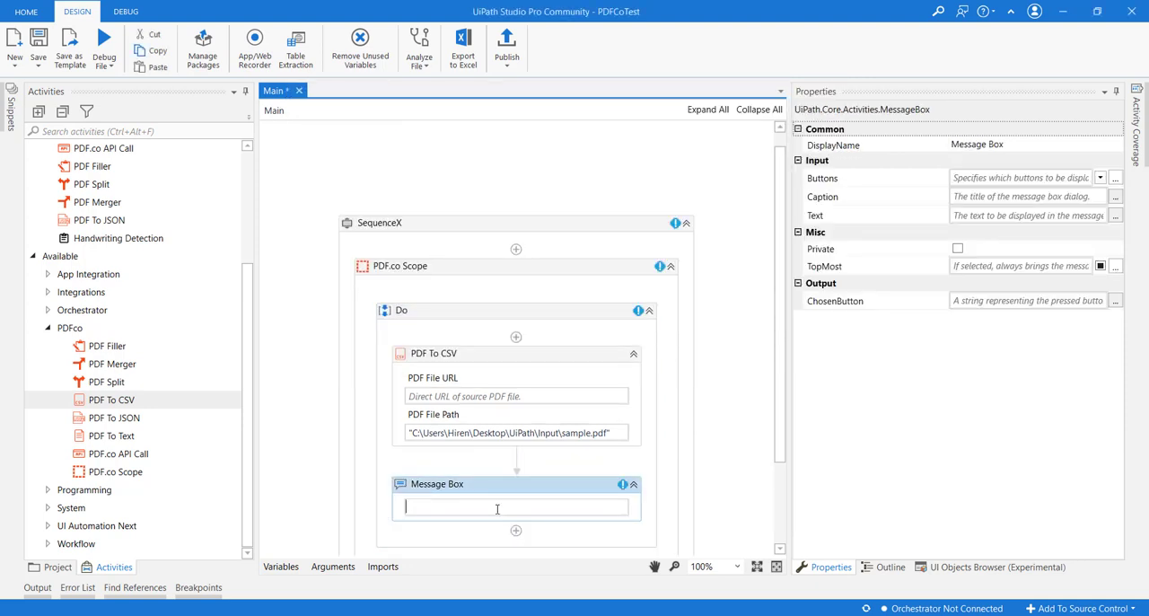
pyautogui.write('ex')
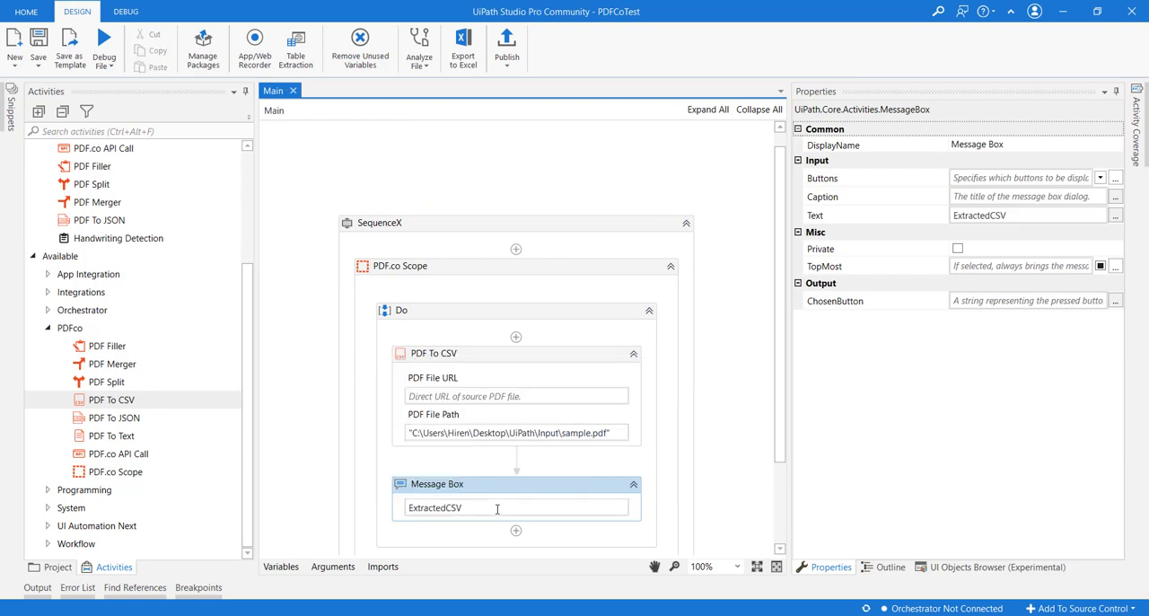
pyautogui.moveTo(308, 163)
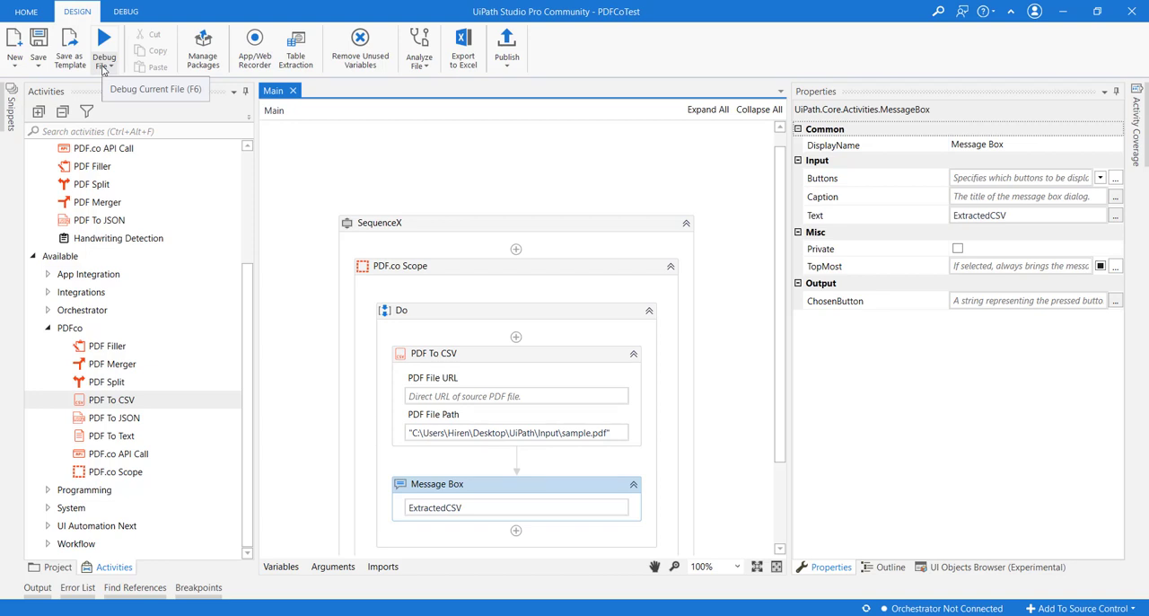
# Run the workflow, then view Output\result.csv in Sublime Text to check the converted invoice.
pyautogui.click(113, 65)
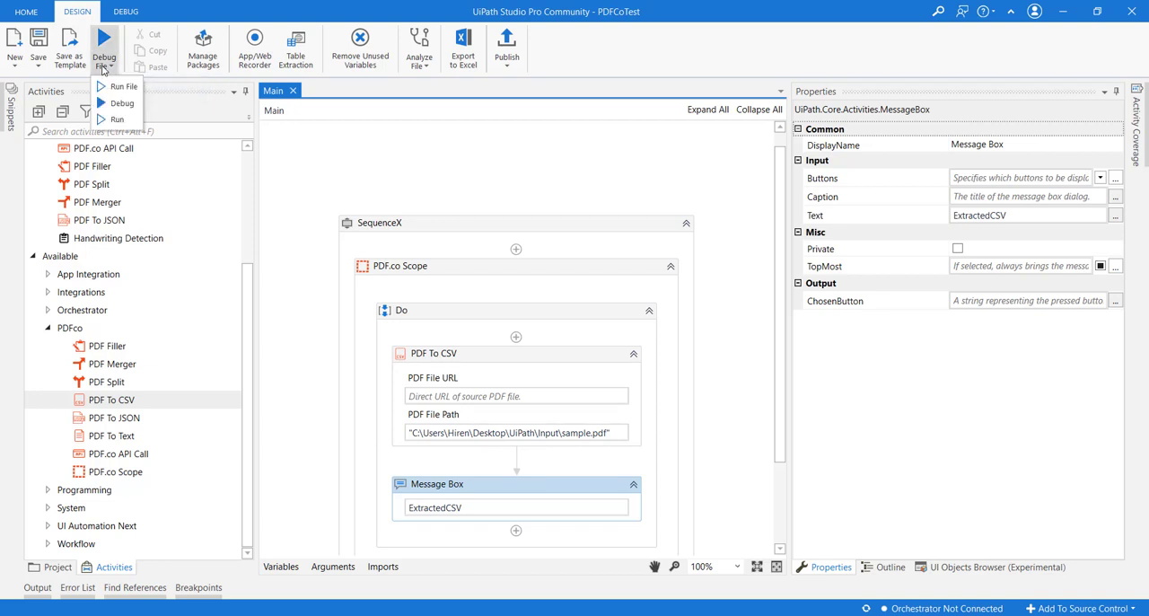
pyautogui.moveTo(122, 104)
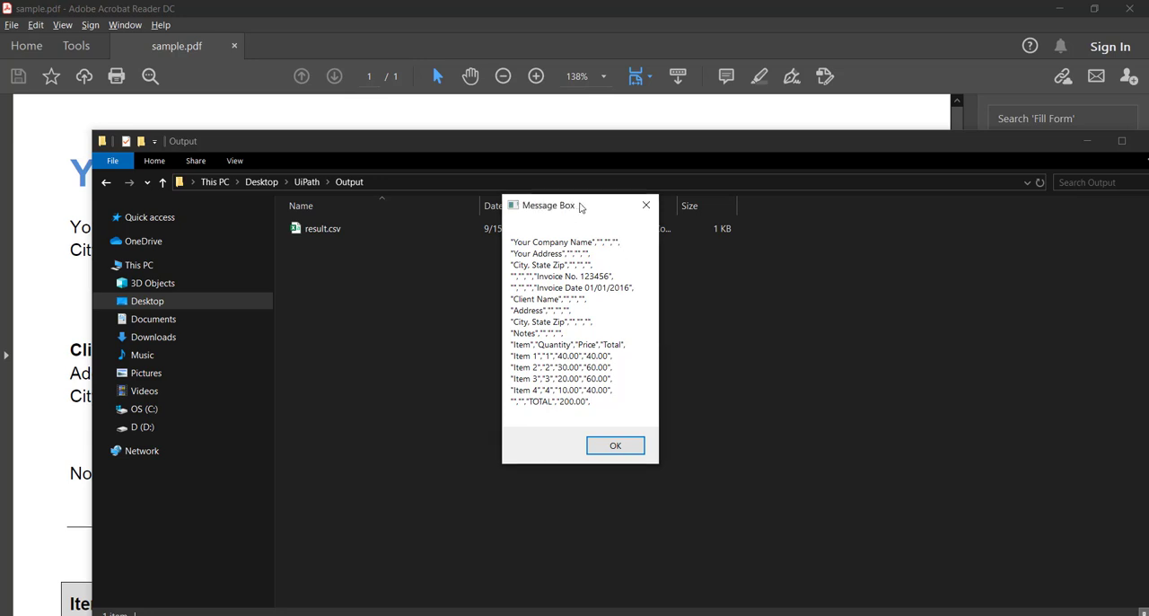
pyautogui.moveTo(548, 205); pyautogui.dragTo(571, 205)
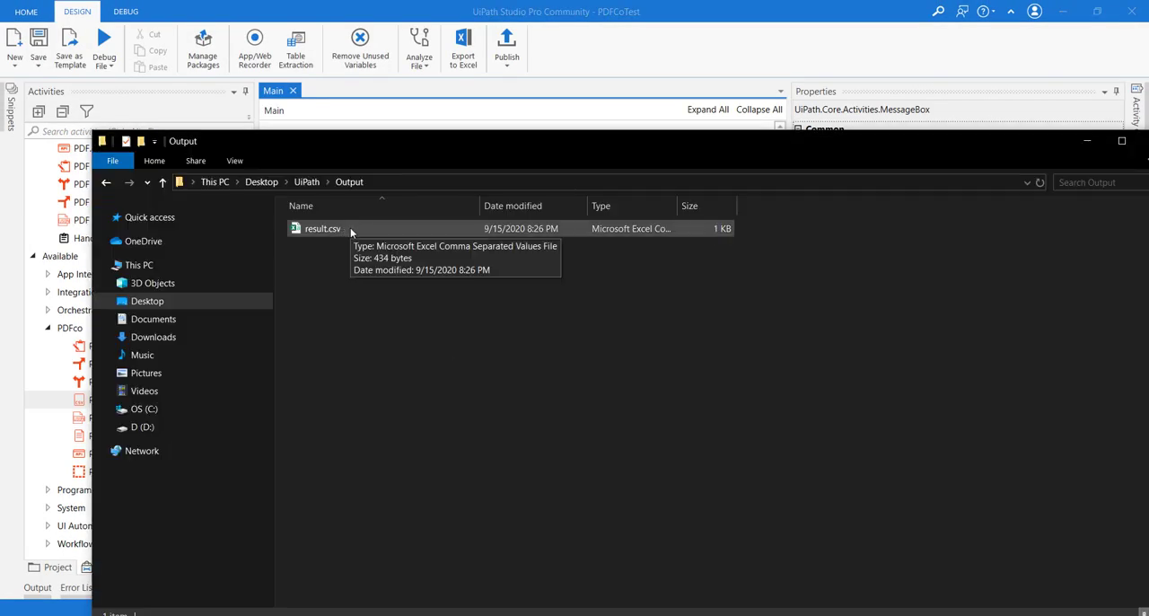
pyautogui.click(324, 228)
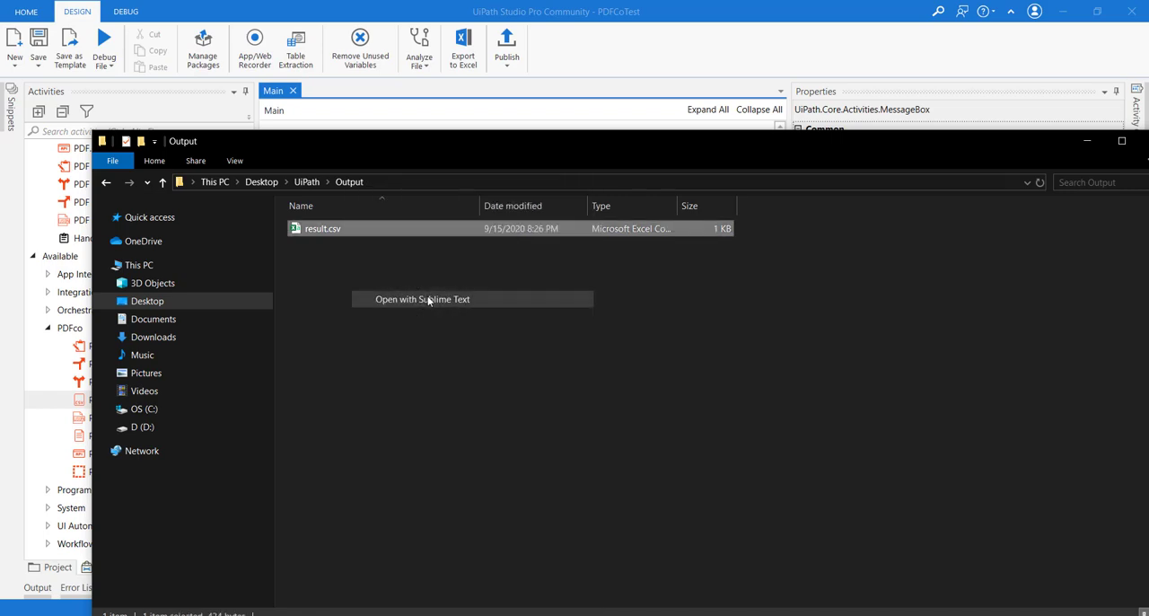
pyautogui.click(422, 299)
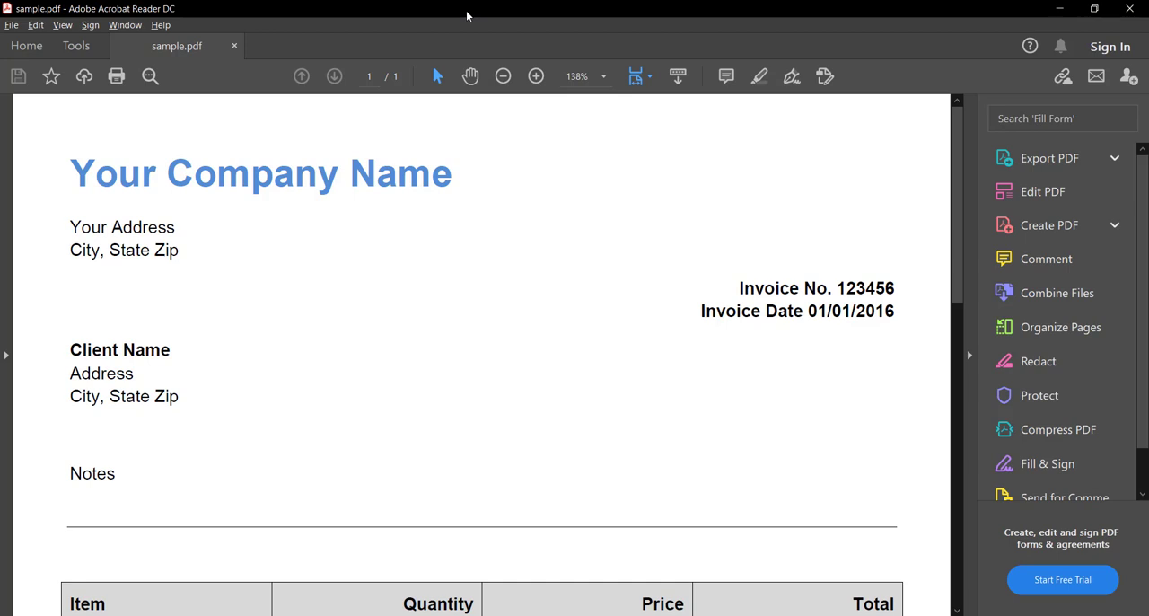
pyautogui.moveTo(440, 304)
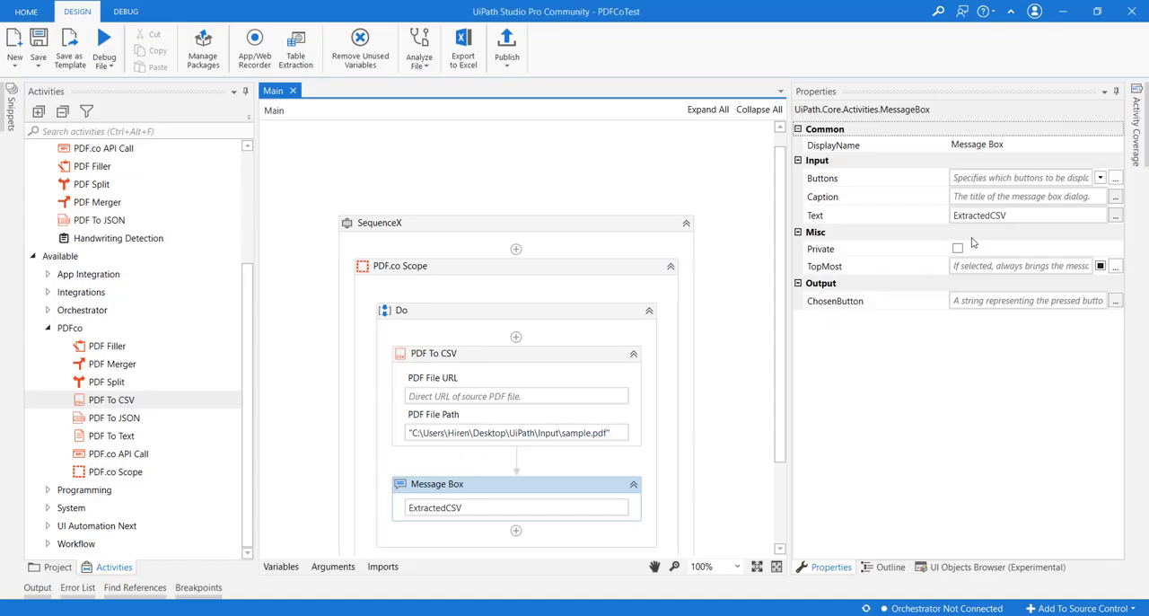
# Review the PDF To CSV settings and load sample.pdf in ByteScout PDF Multitool.
pyautogui.click(433, 352)
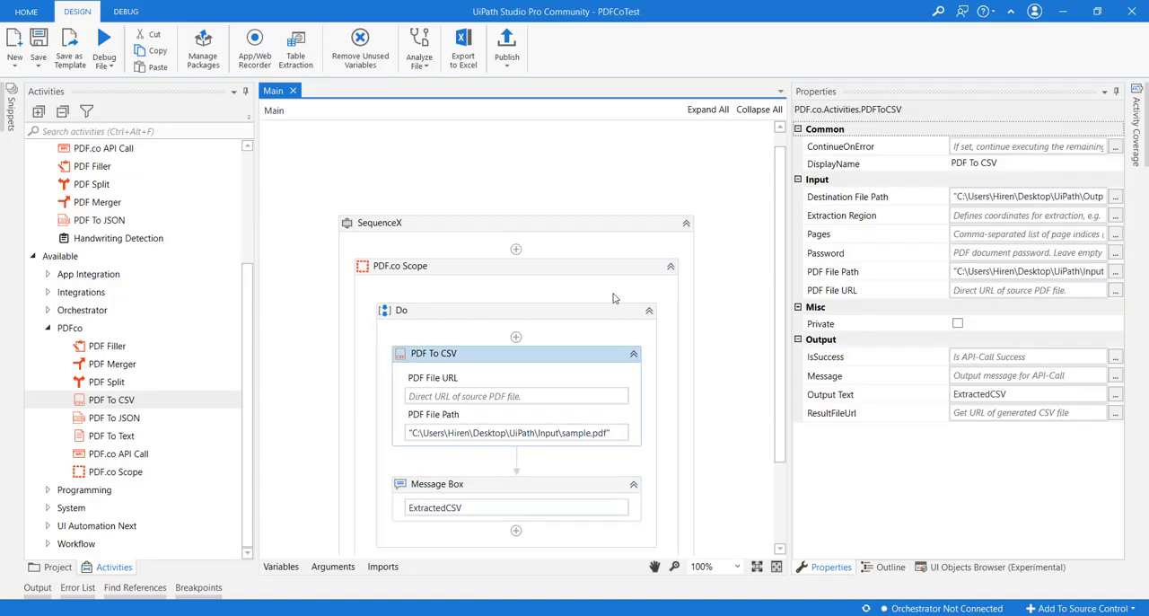
pyautogui.moveTo(987, 215)
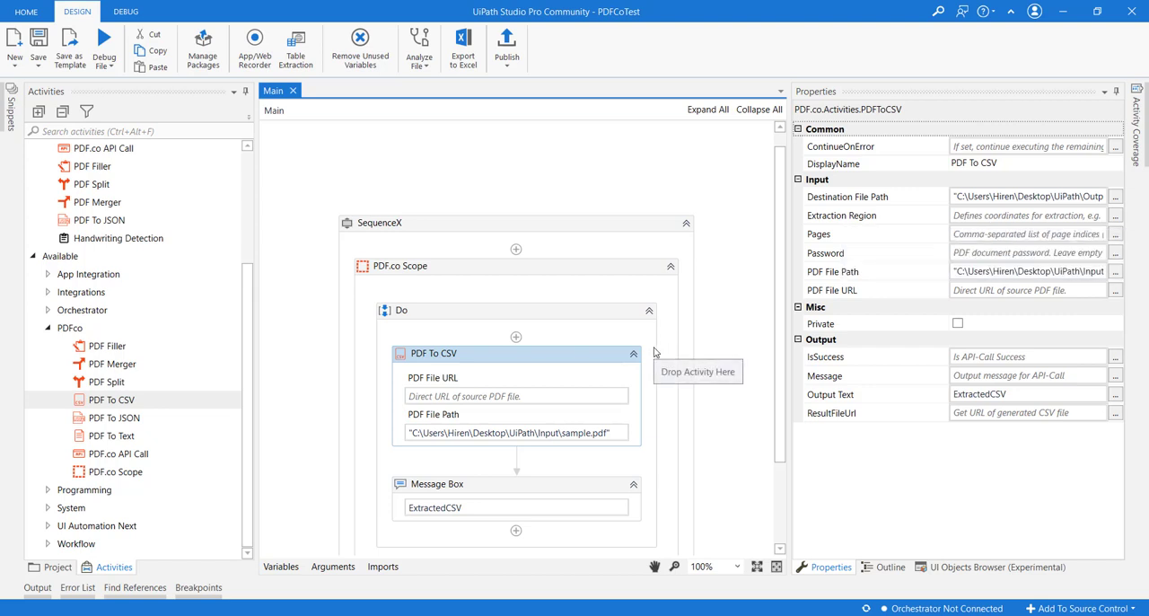
pyautogui.moveTo(663, 515)
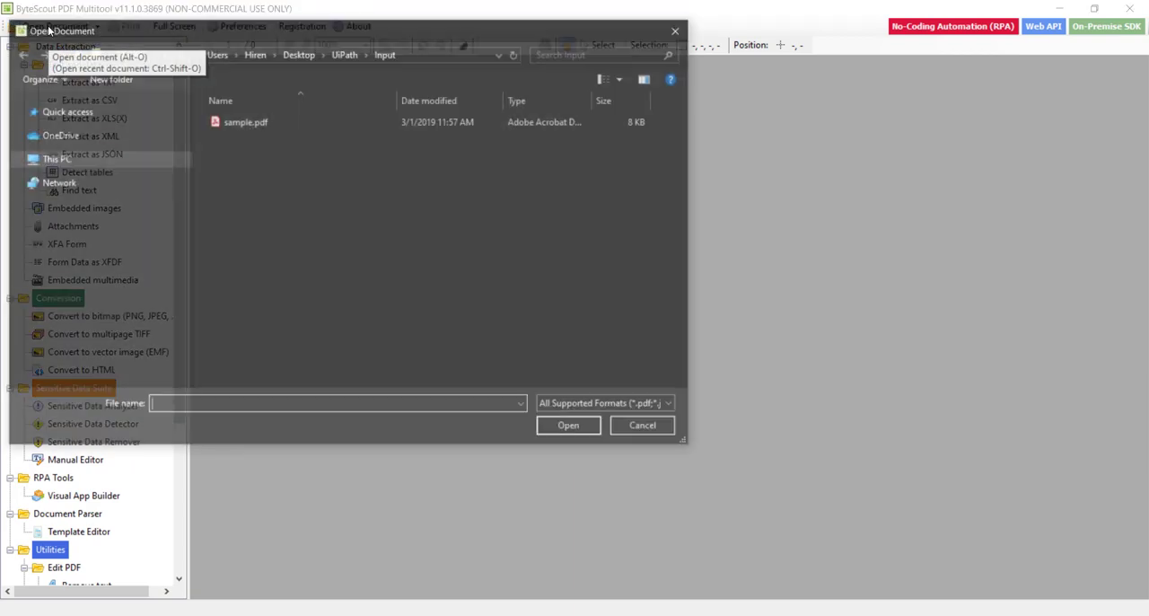
pyautogui.doubleClick(245, 122)
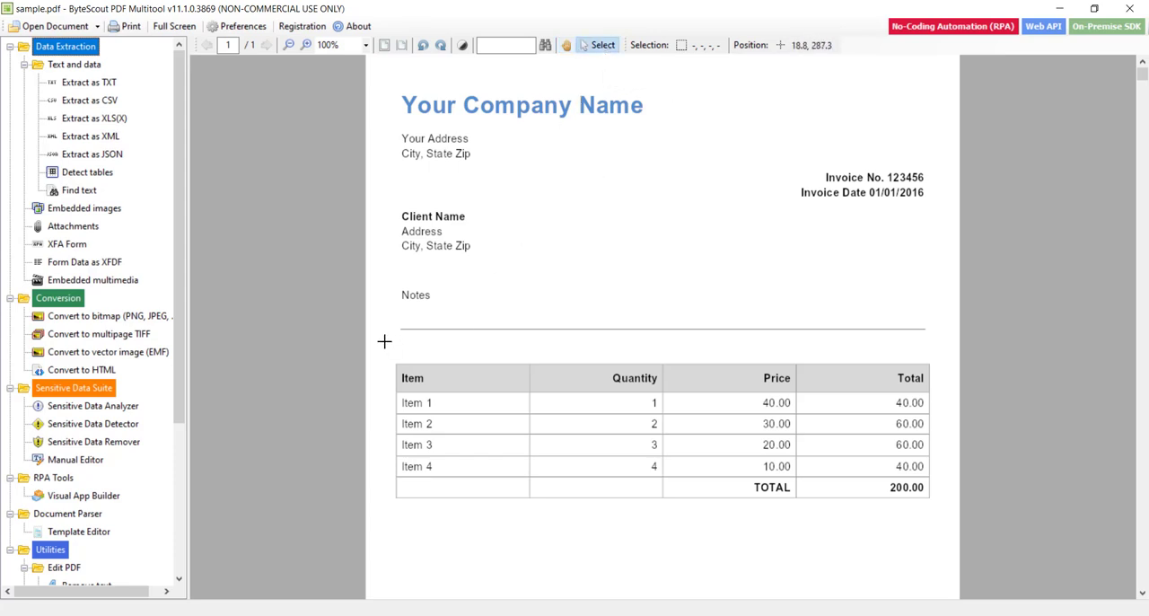
# Outline the Item table region including the TOTAL row and capture its coordinates.
pyautogui.moveTo(385, 341); pyautogui.dragTo(943, 528)
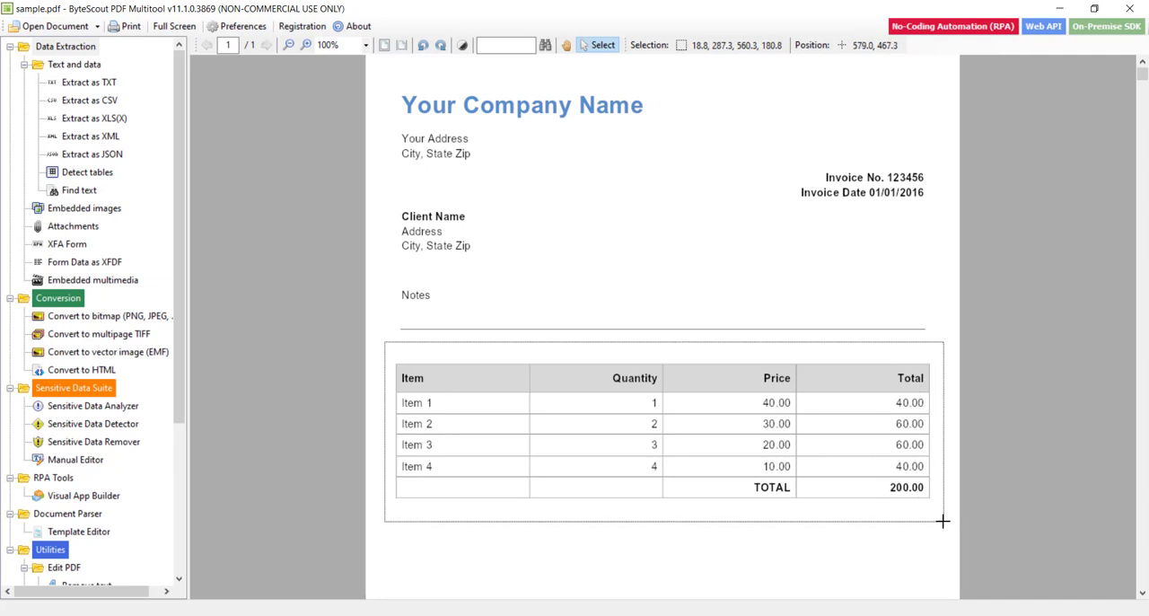
pyautogui.moveTo(387, 343); pyautogui.dragTo(943, 517)
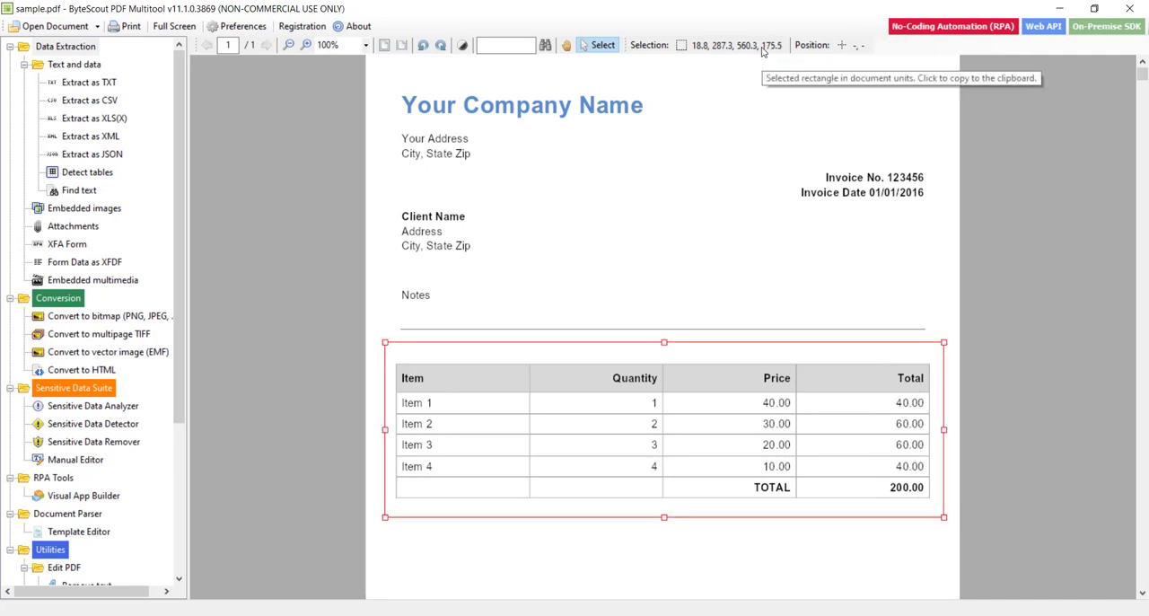
pyautogui.press('alt+tab')
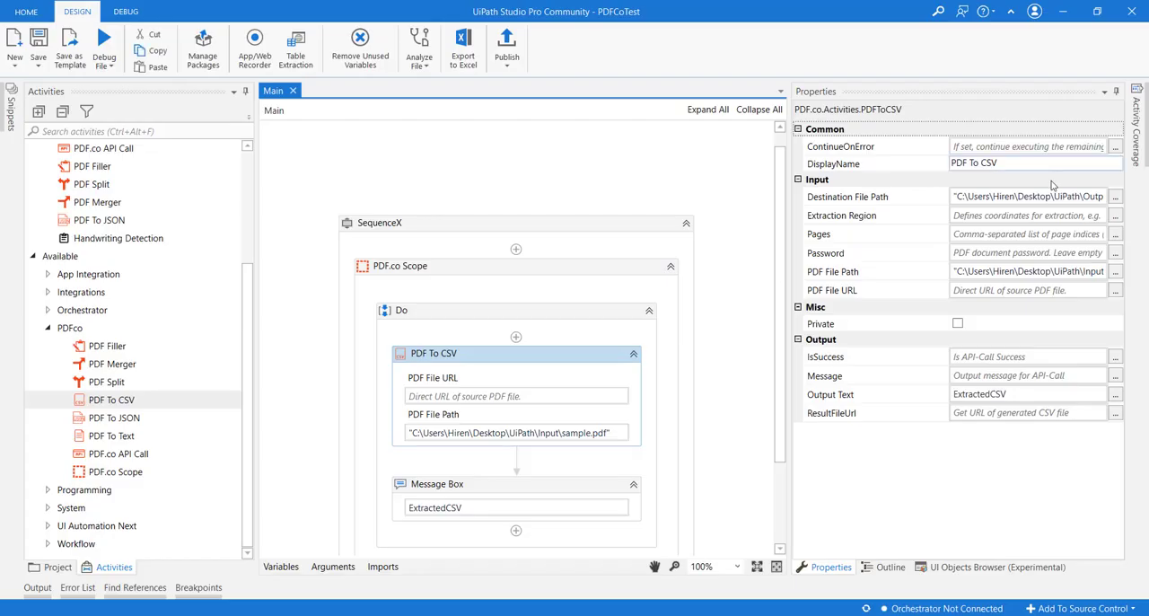
# Set Extraction Region to 18.8, 287.3, 560.3, 175.5 and rerun the workflow.
pyautogui.click(1027, 215)
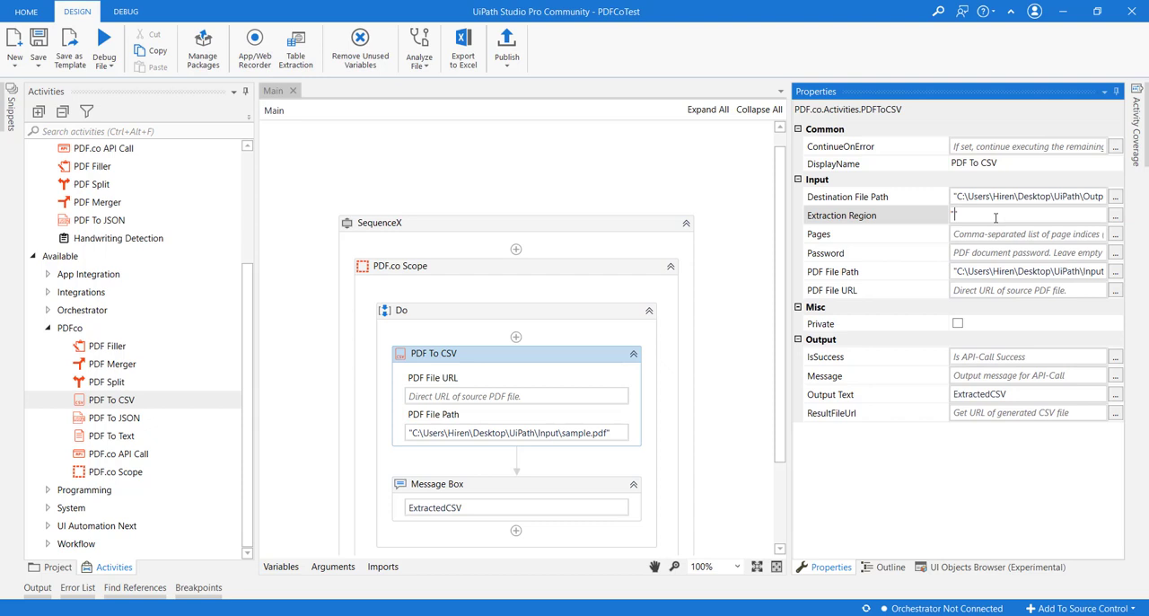
pyautogui.write('"18.8, 287.3, 560.3, 175.5"')
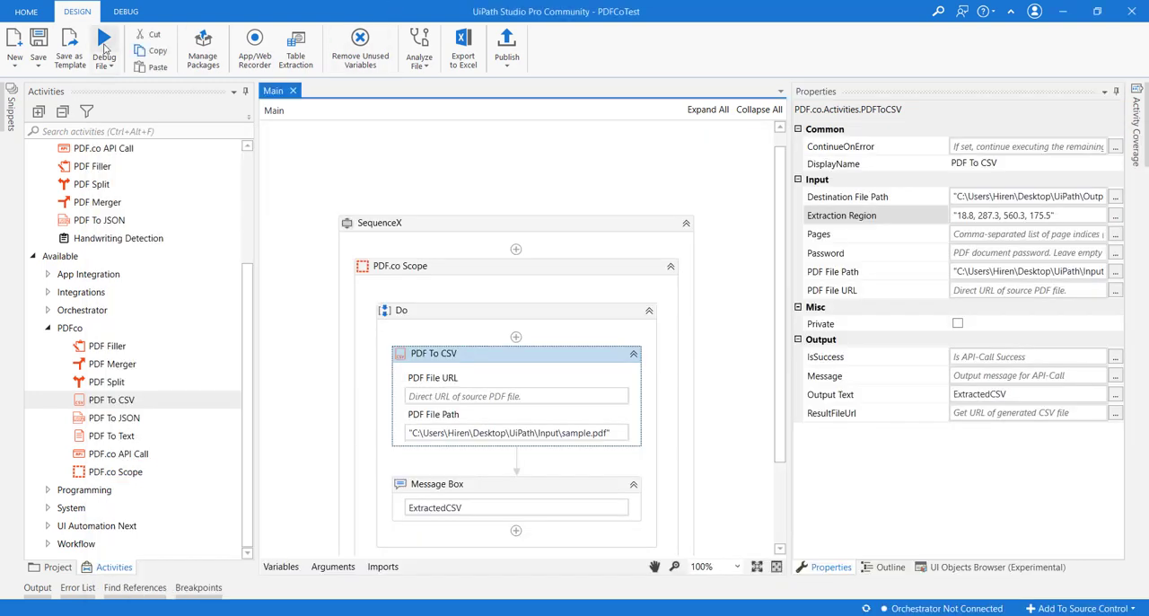
pyautogui.click(104, 65)
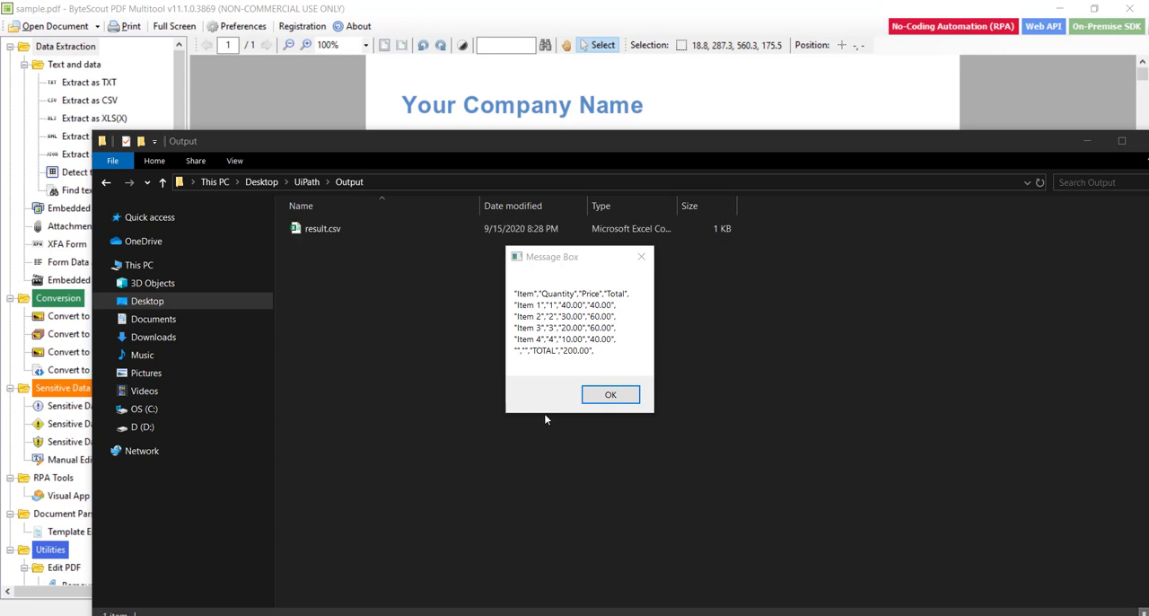
pyautogui.moveTo(525, 287)
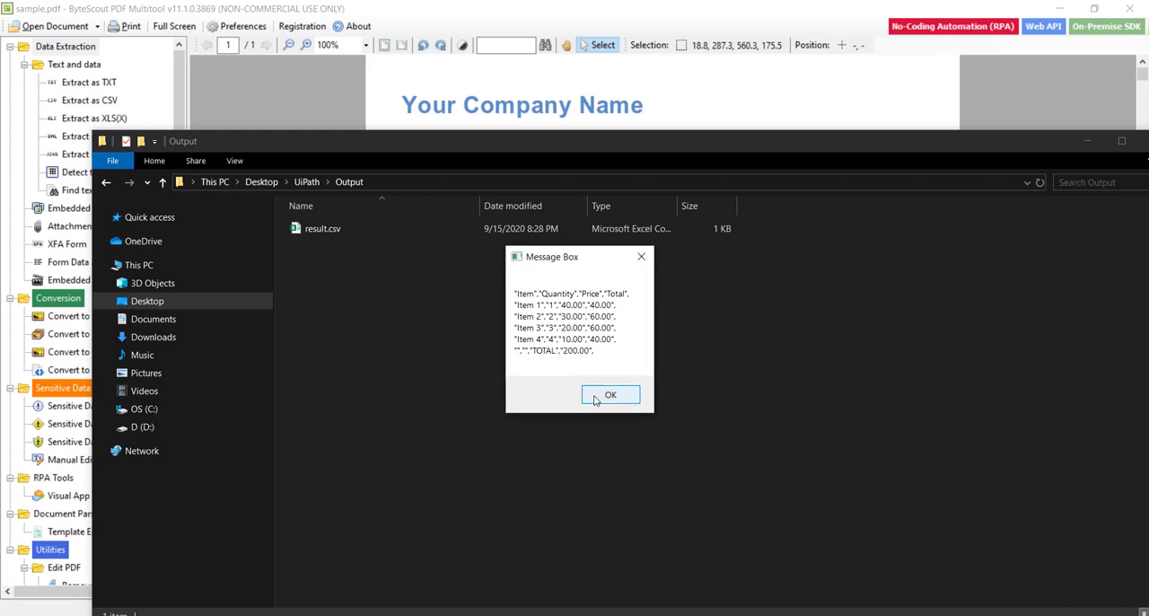
# Dismiss the message box and view result.csv in Sublime Text, now holding only the item table rows.
pyautogui.click(611, 395)
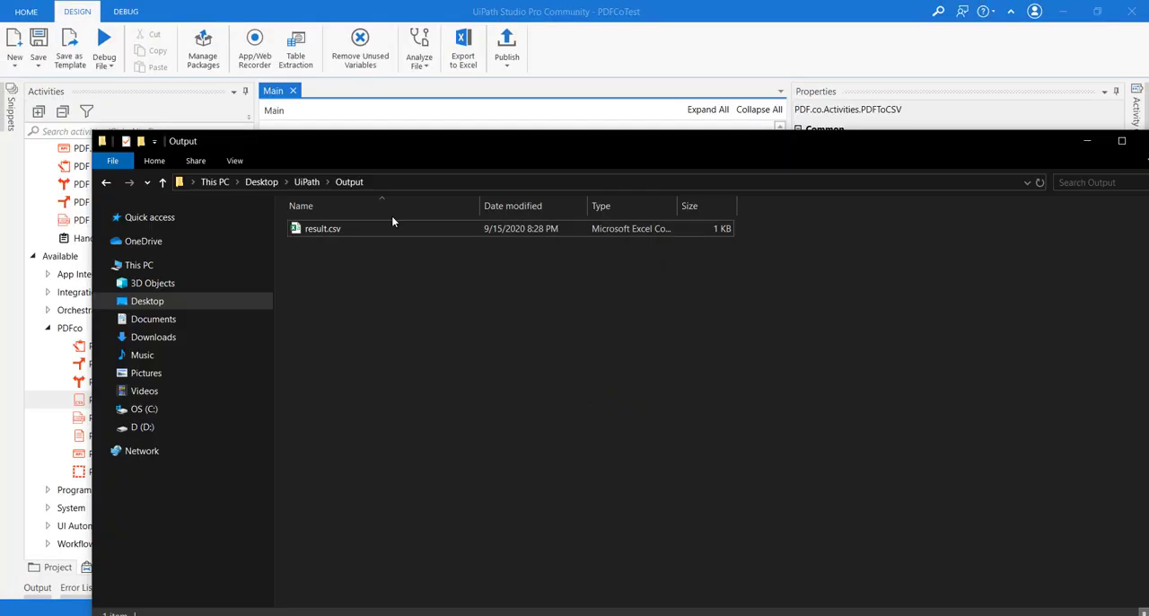
pyautogui.rightClick(321, 228)
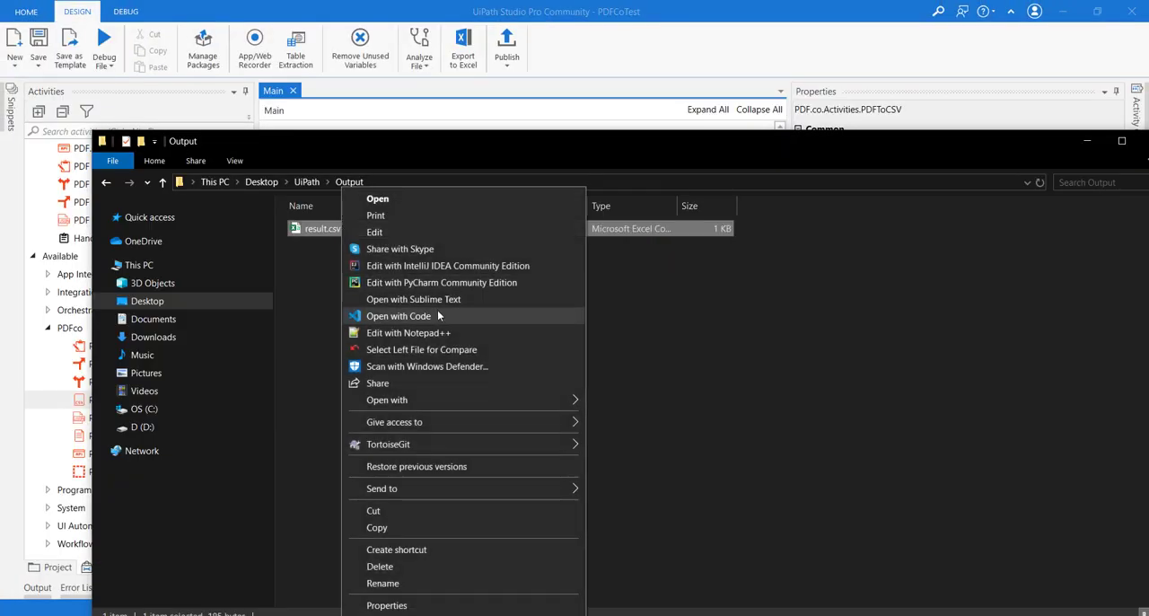
pyautogui.click(413, 298)
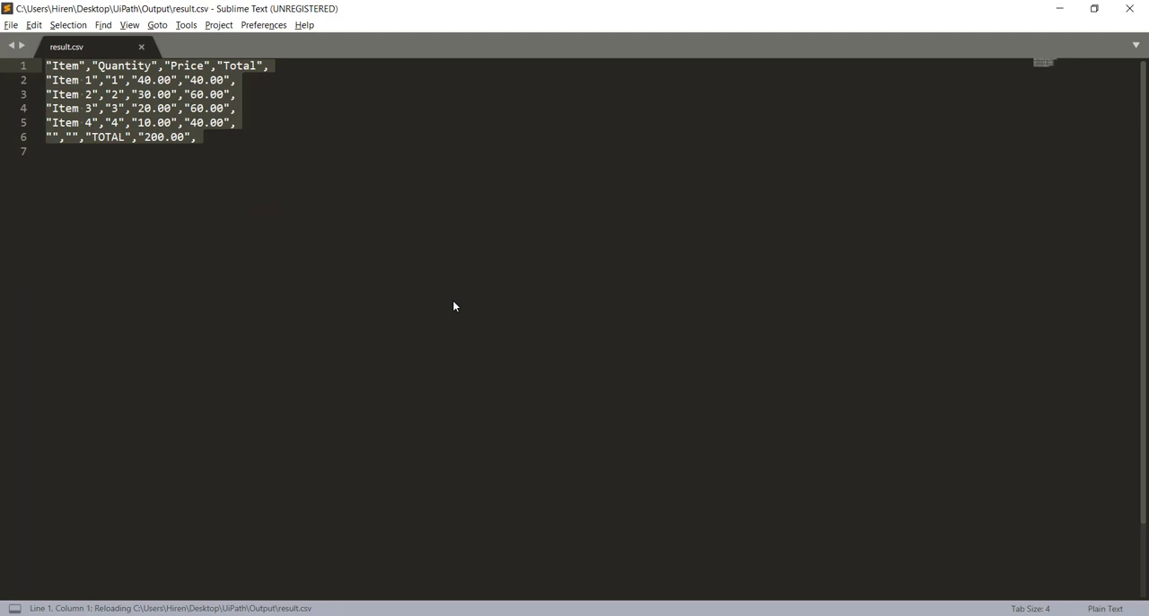
pyautogui.press('ctrl+a')
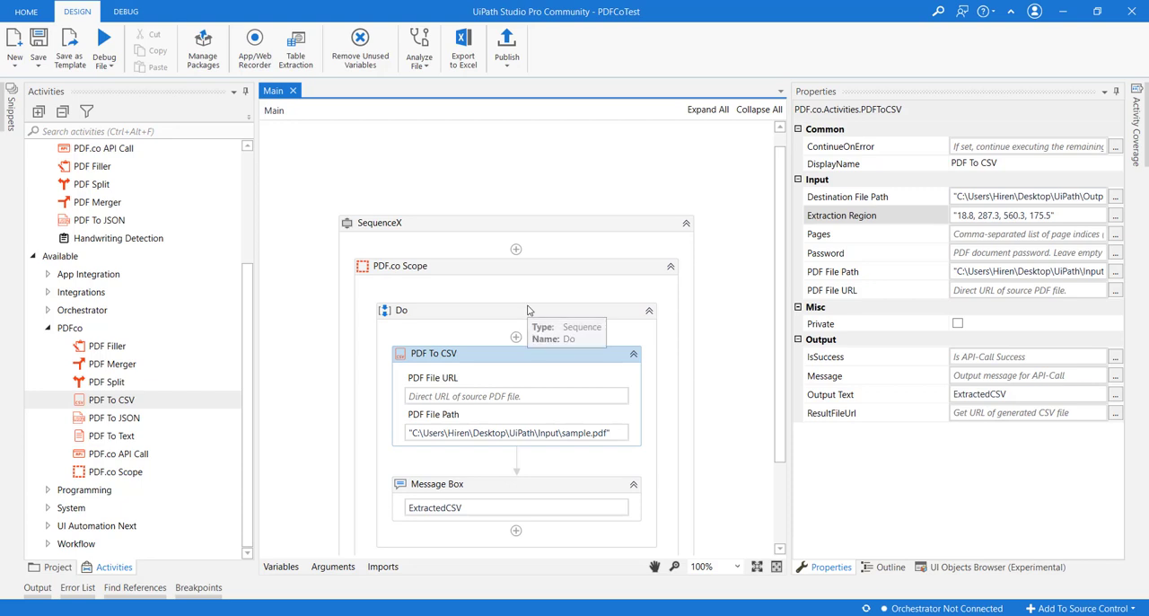
pyautogui.moveTo(474, 361)
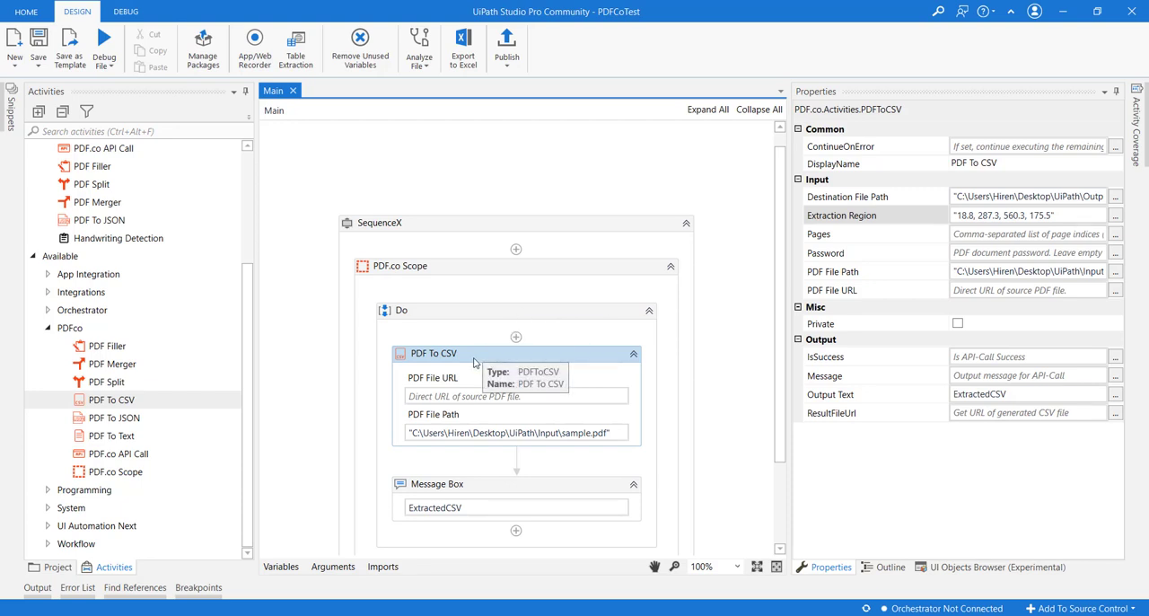